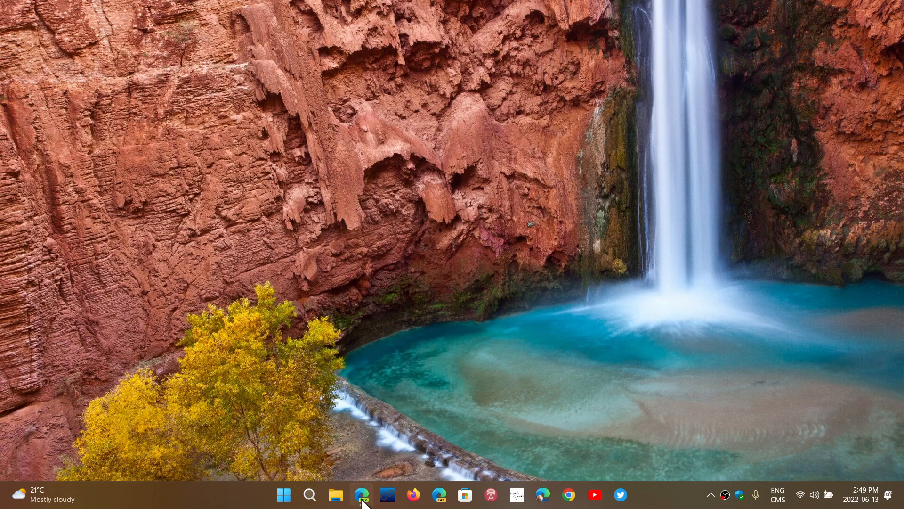
click(361, 494)
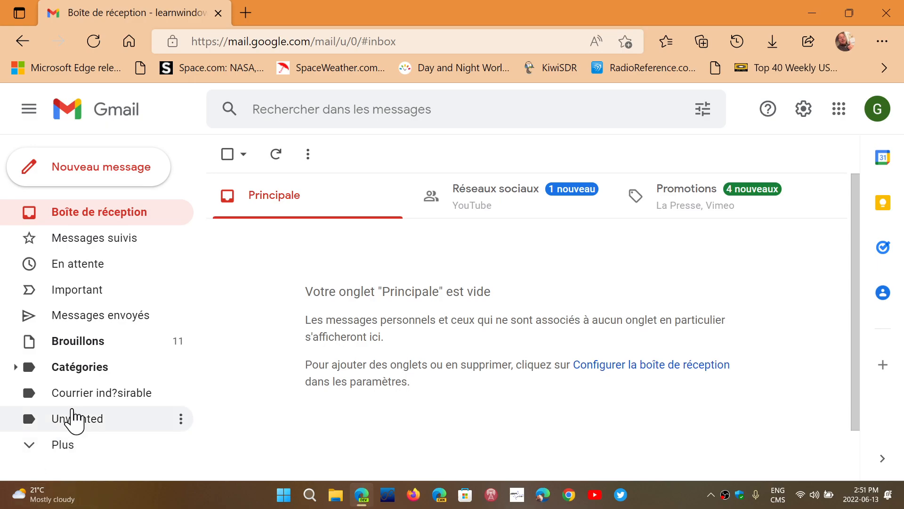
mouse_move(536, 92)
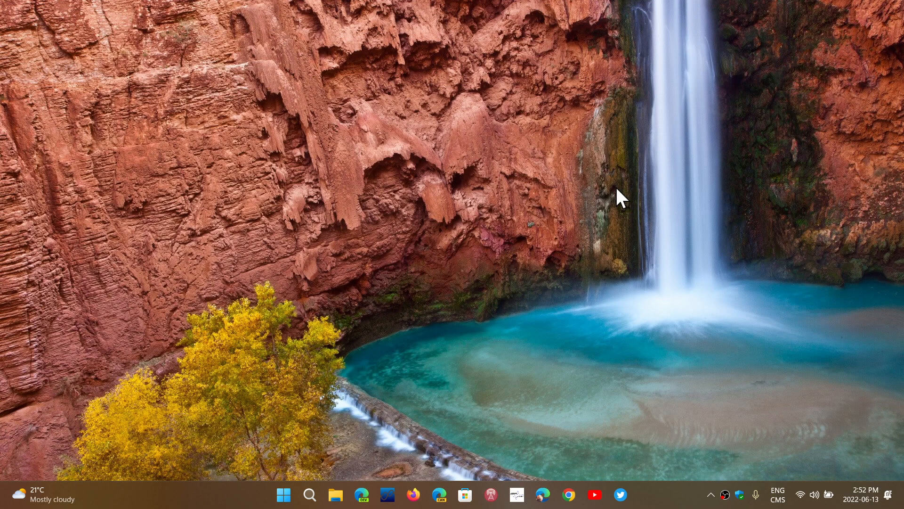
mouse_move(524, 252)
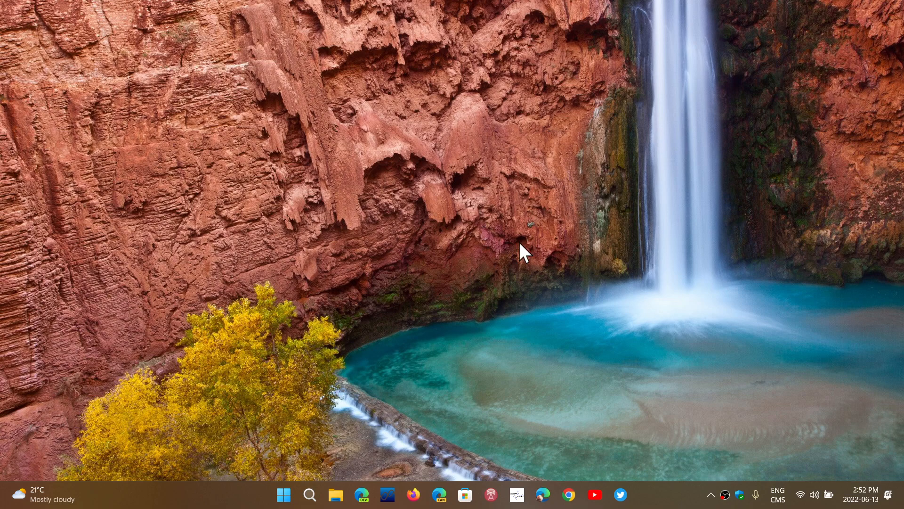